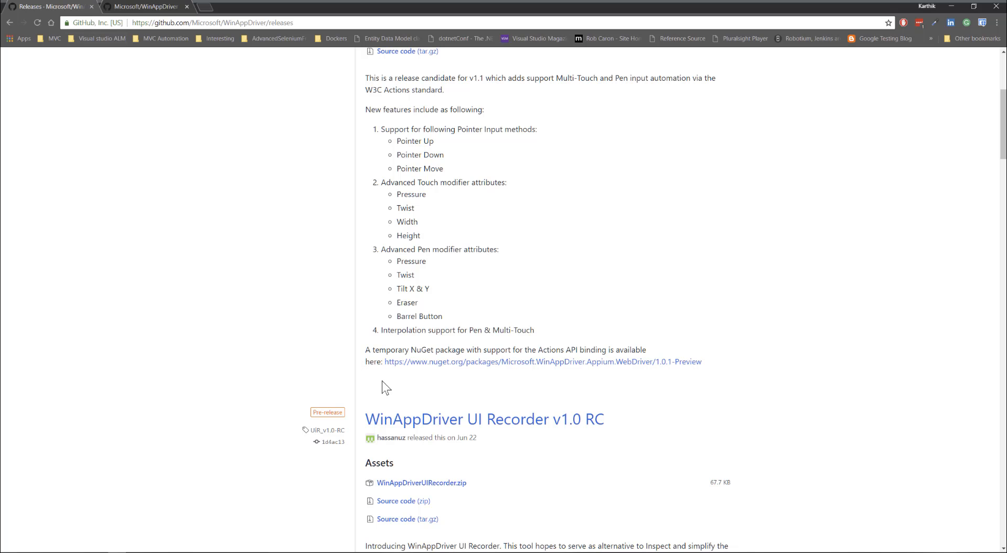
mouse_move(520, 429)
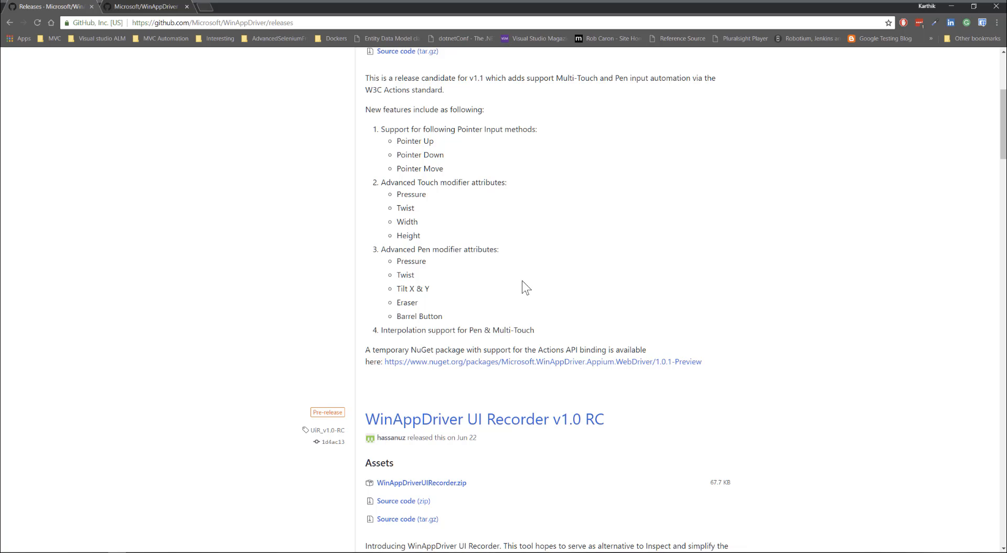
mouse_move(492, 307)
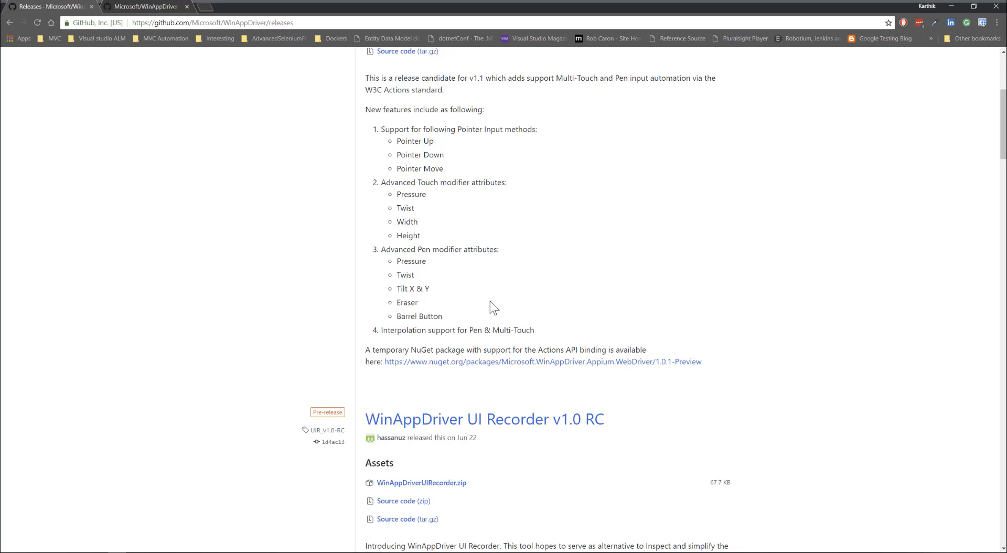
mouse_move(954, 10)
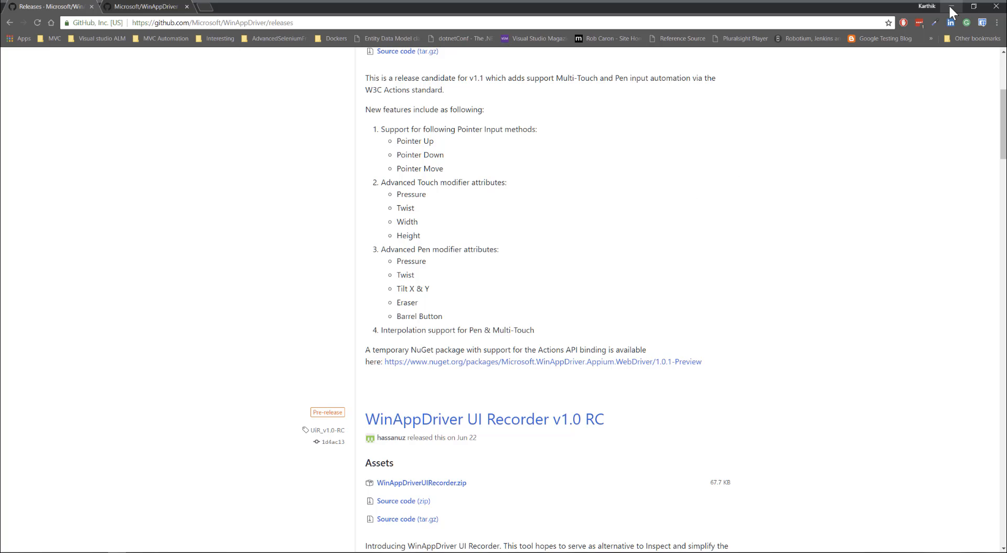
mouse_move(95, 494)
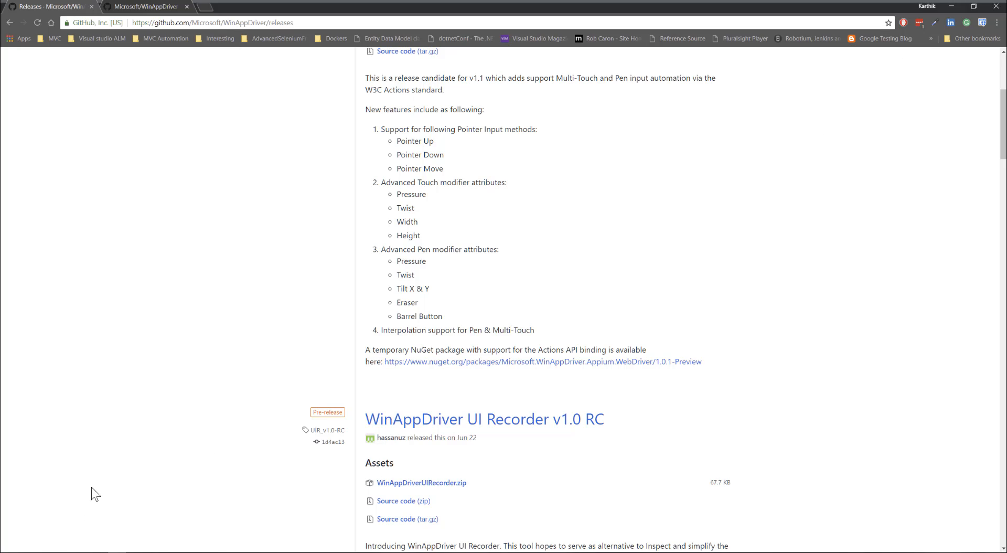
mouse_move(480, 420)
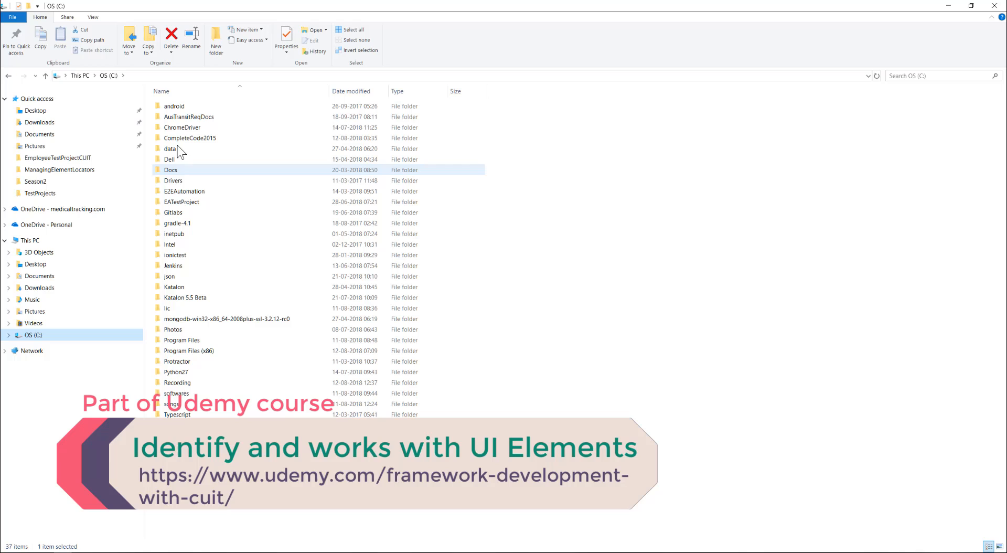
Navigate from C: into Program Files (x86)\Windows Kits\10.
double_click(188, 351)
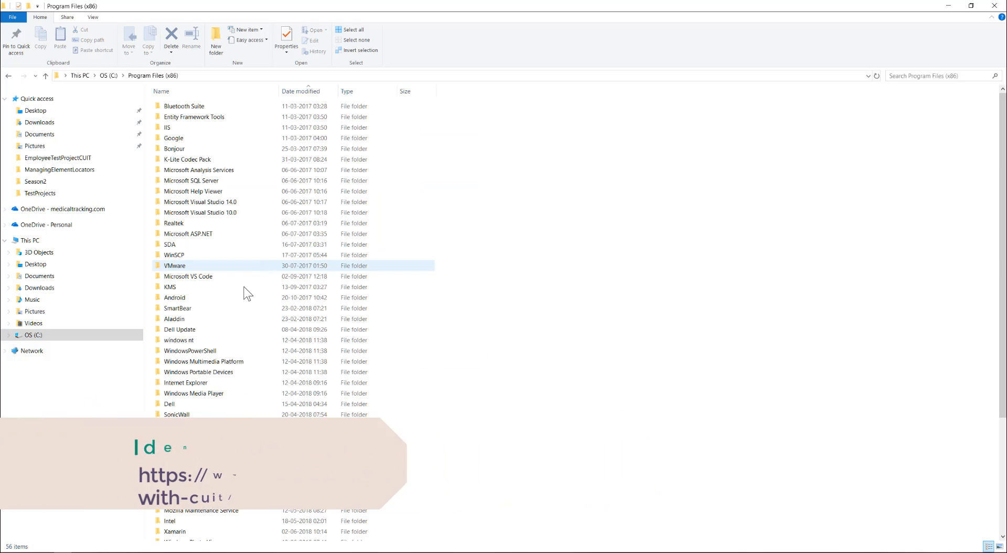
scroll("down", 3)
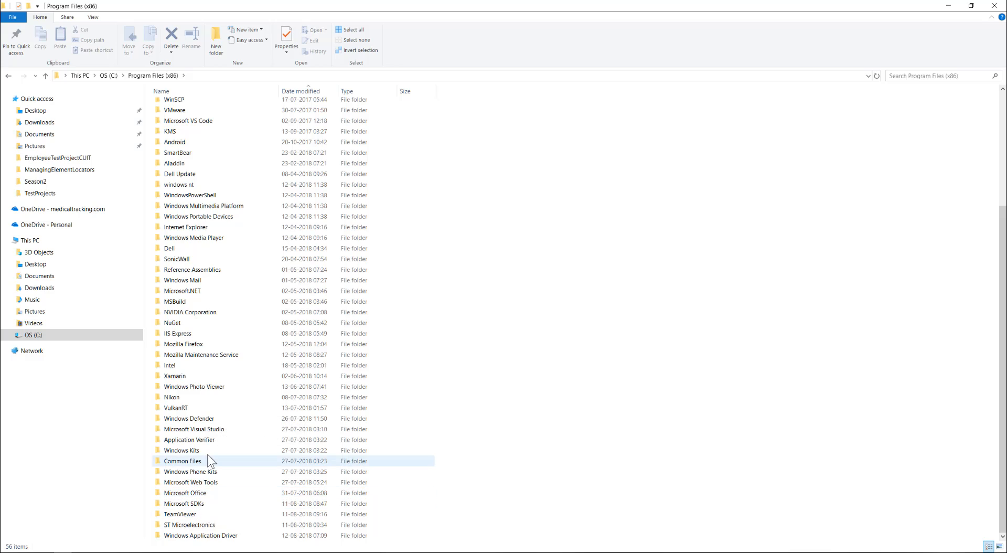
left_click(182, 450)
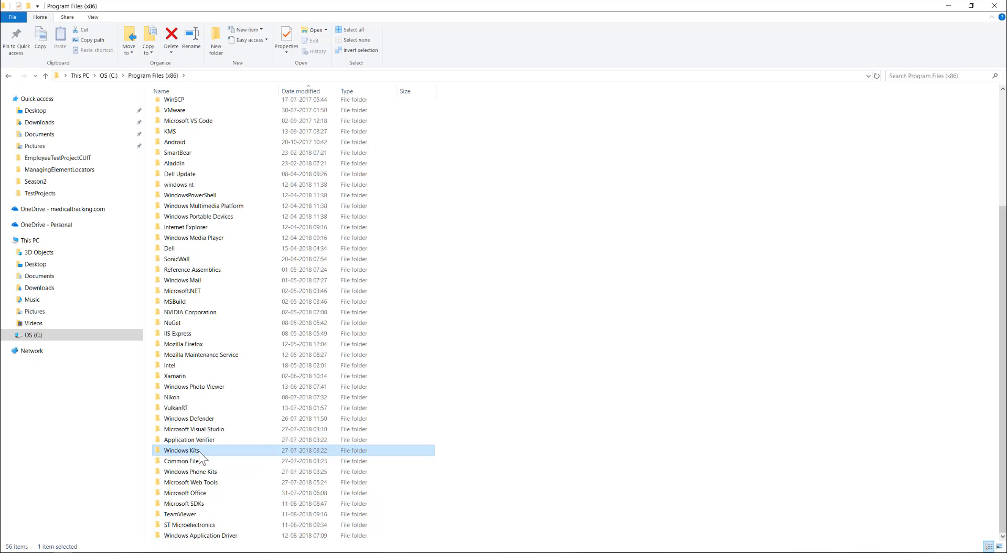
double_click(182, 450)
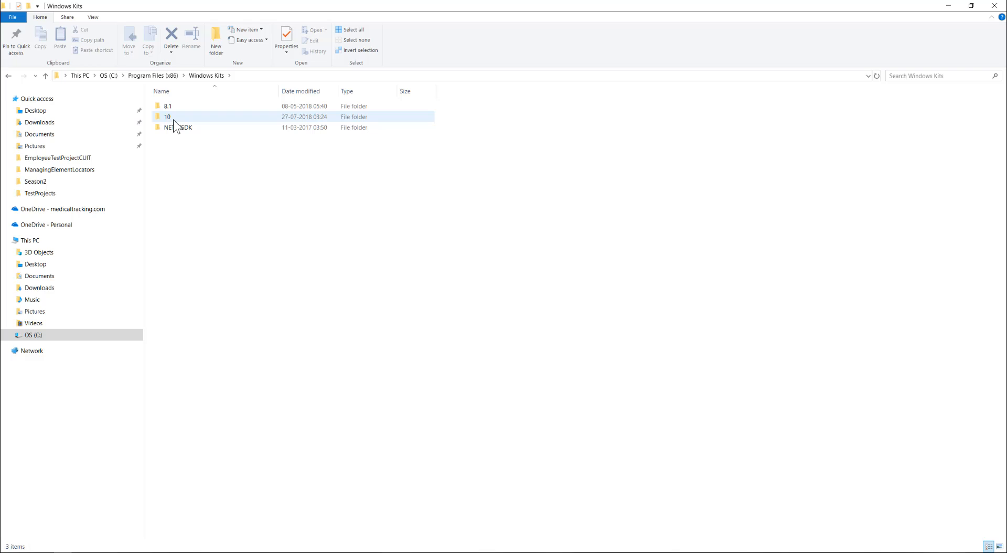
double_click(168, 117)
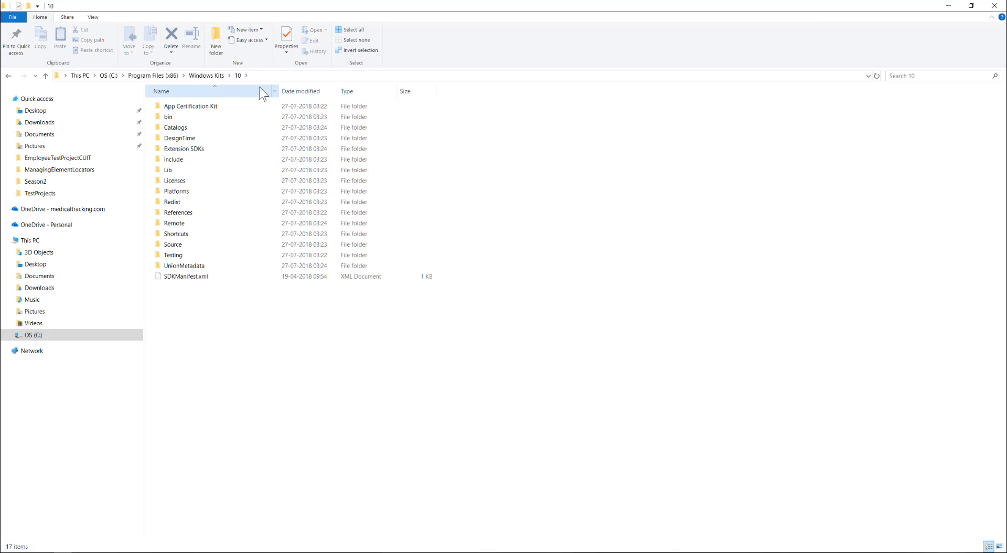
mouse_move(293, 85)
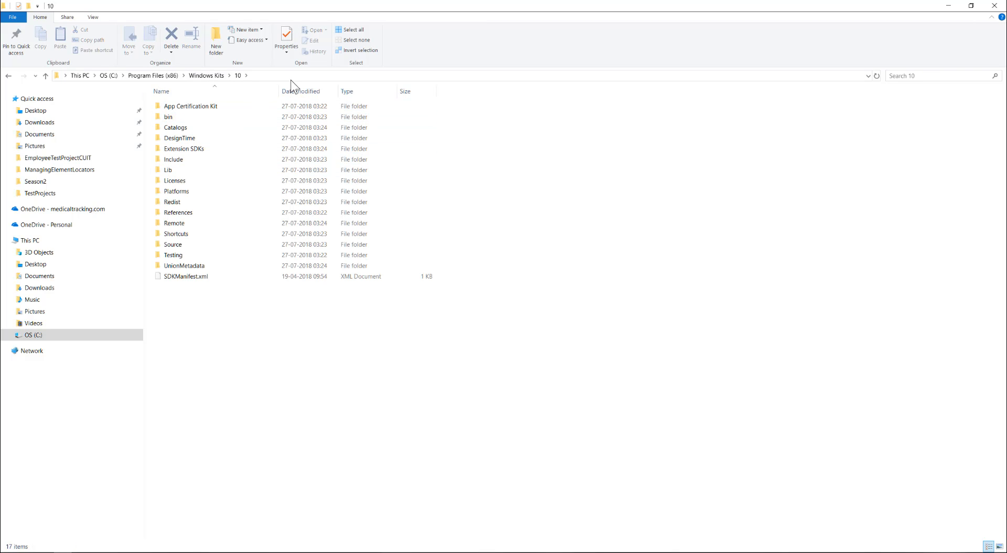
left_click(45, 75)
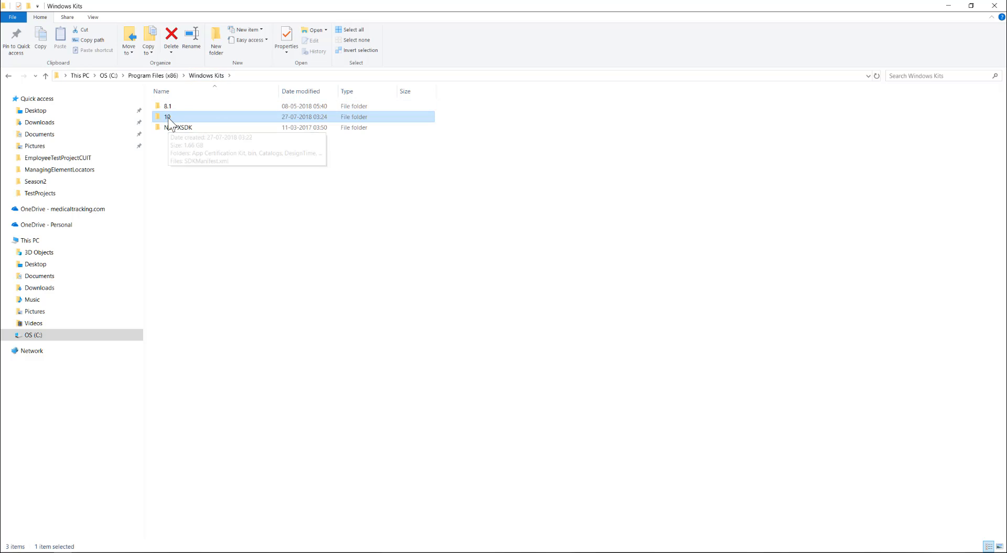
double_click(168, 116)
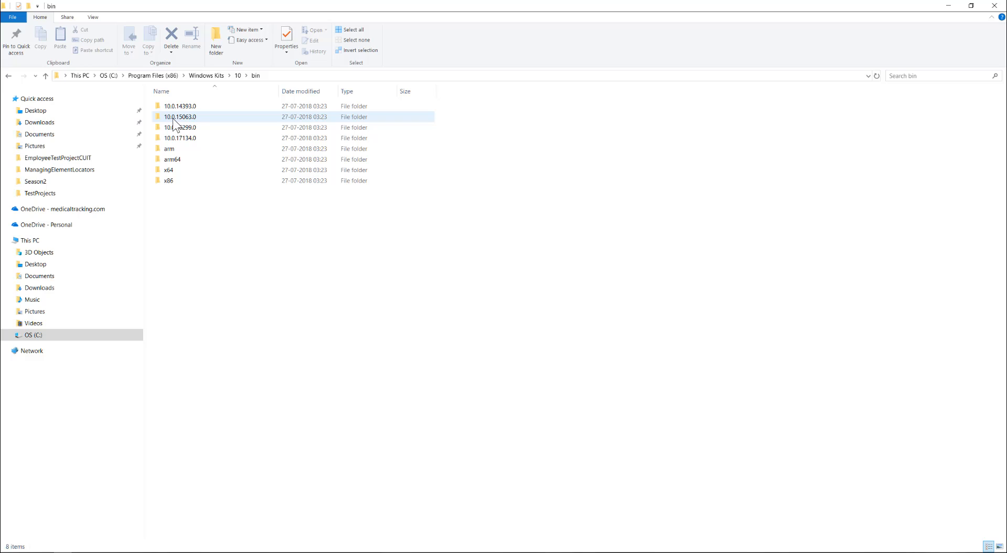
Continue into bin\10.0.17134.0\x64 to list the SDK tools.
left_click(180, 127)
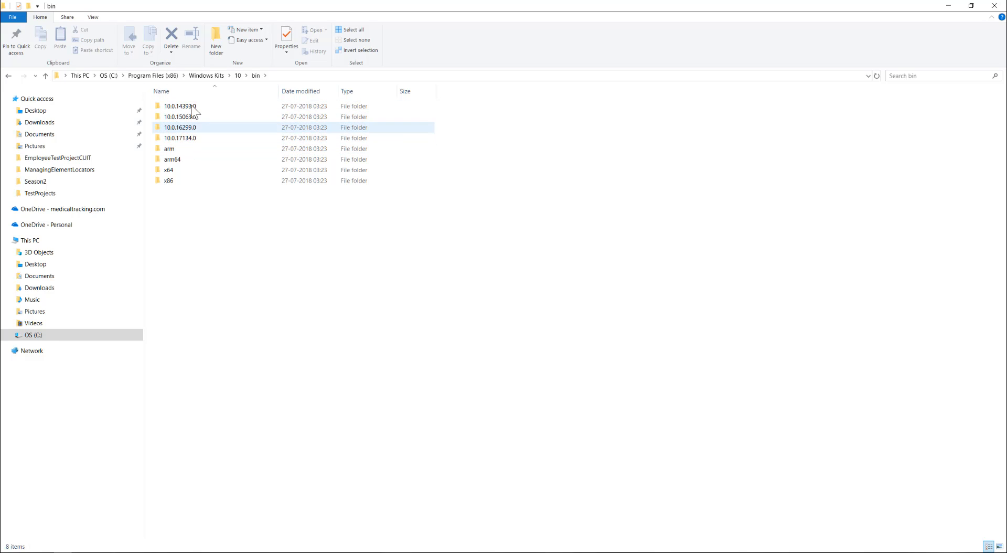
left_click(179, 117)
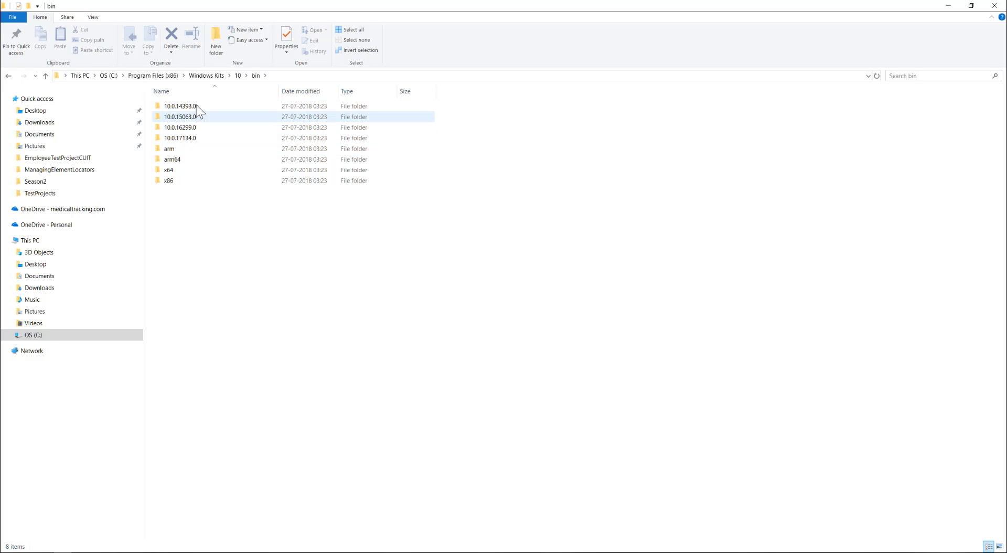
left_click(179, 138)
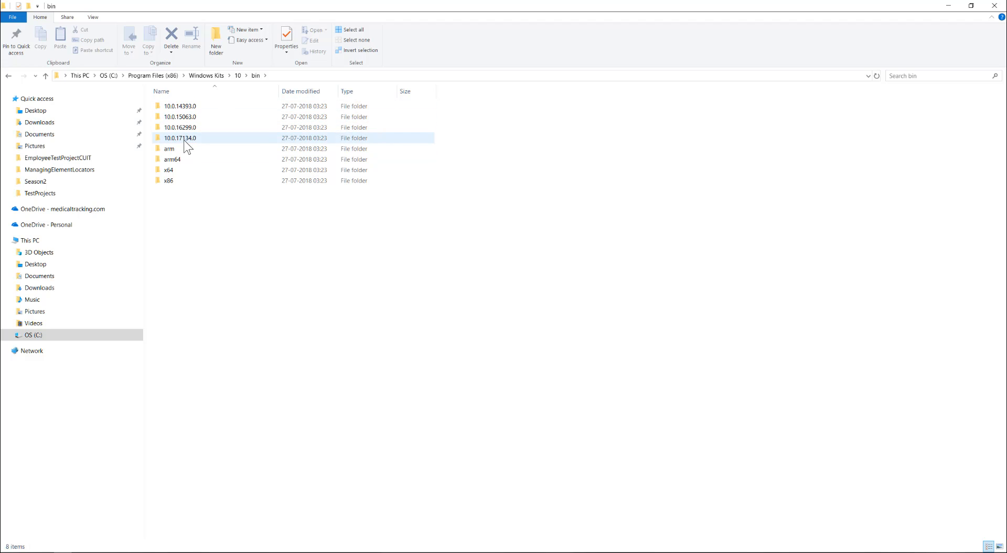
left_click(181, 137)
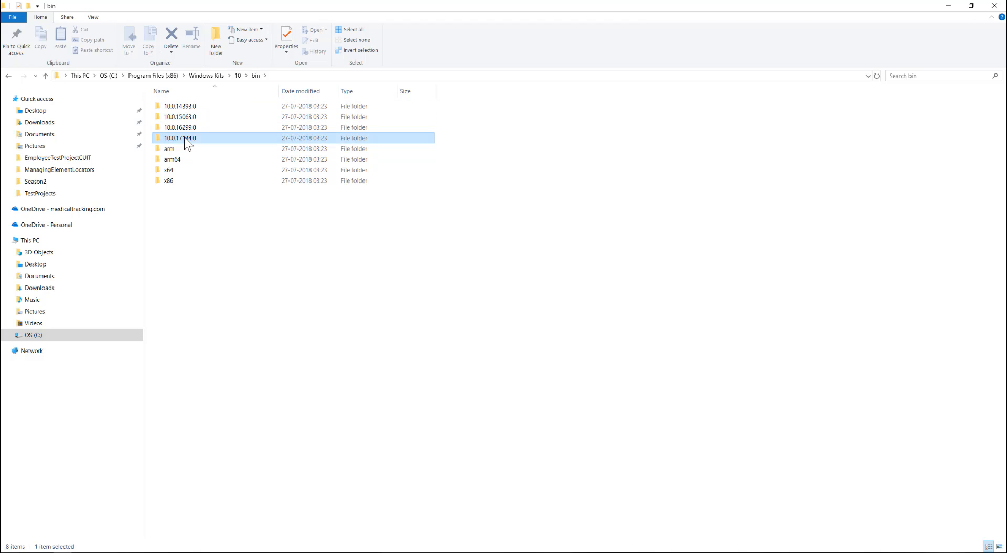
double_click(182, 138)
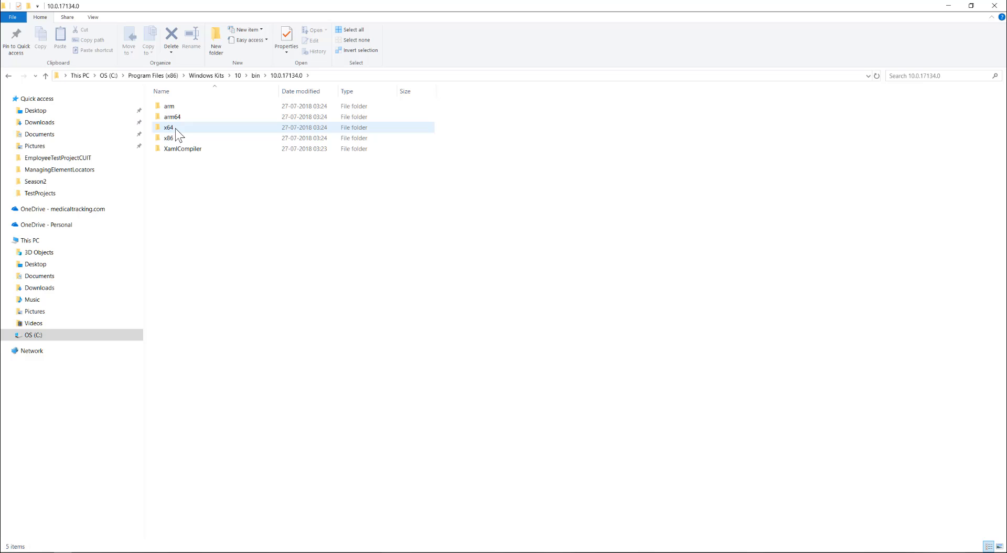
double_click(169, 127)
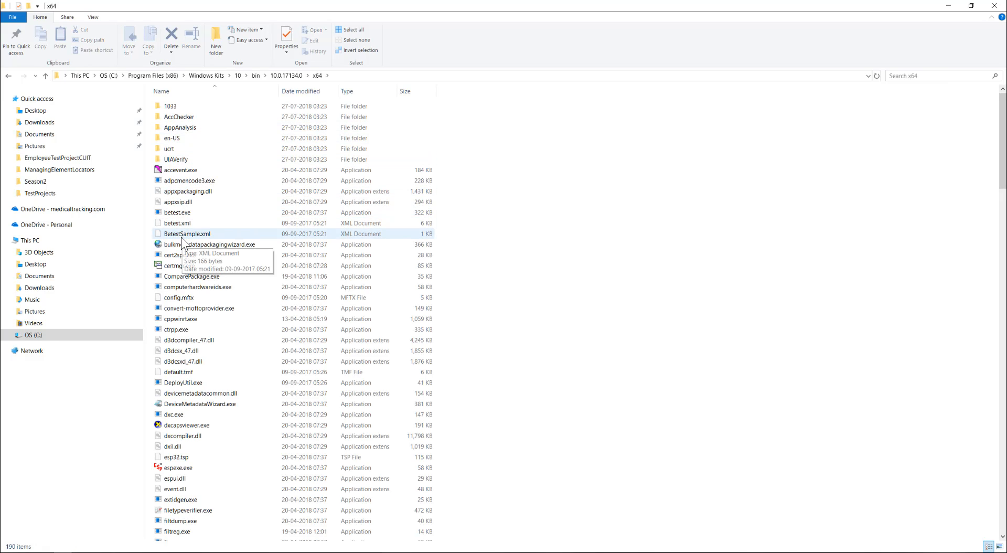
Launch inspect.exe from the x64 SDK tools folder.
scroll("down", 3)
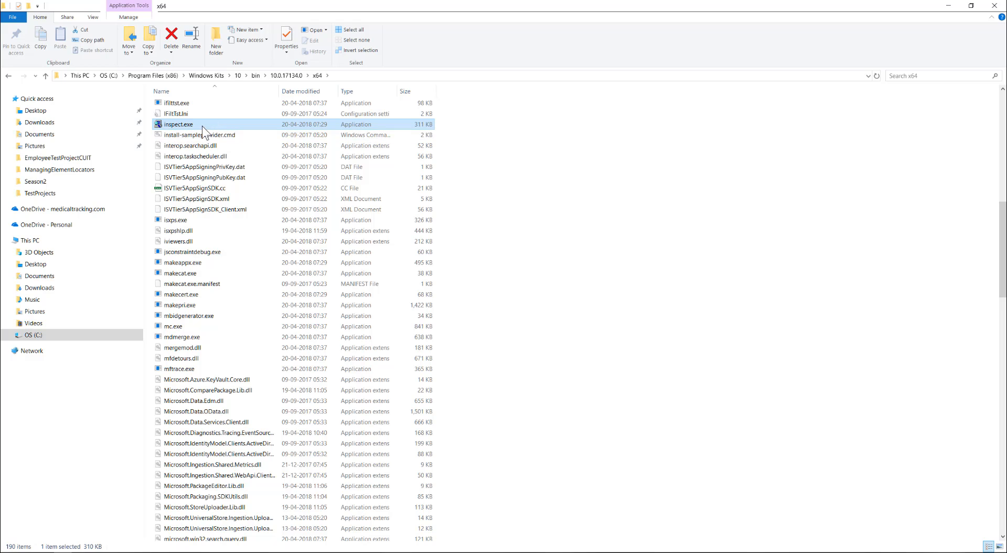
mouse_move(447, 200)
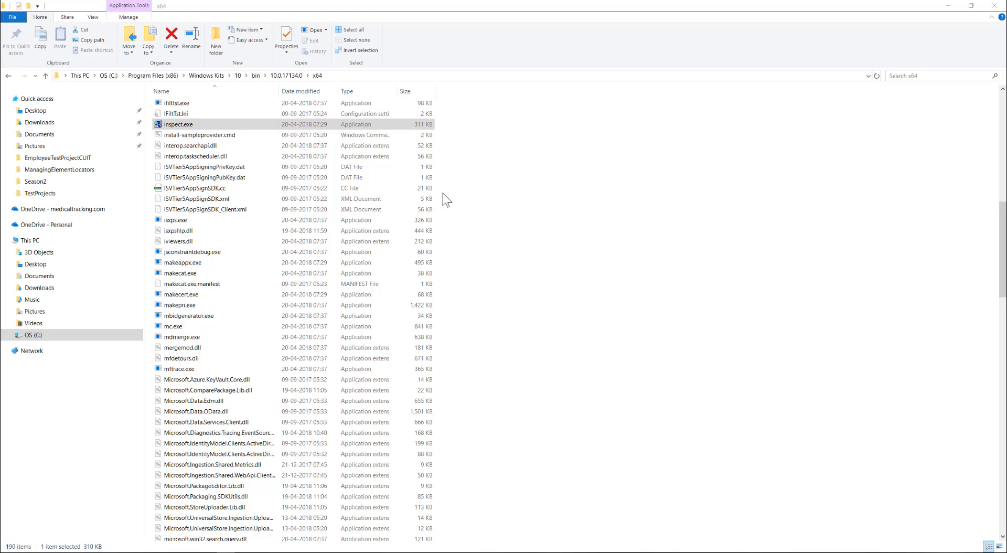
double_click(178, 124)
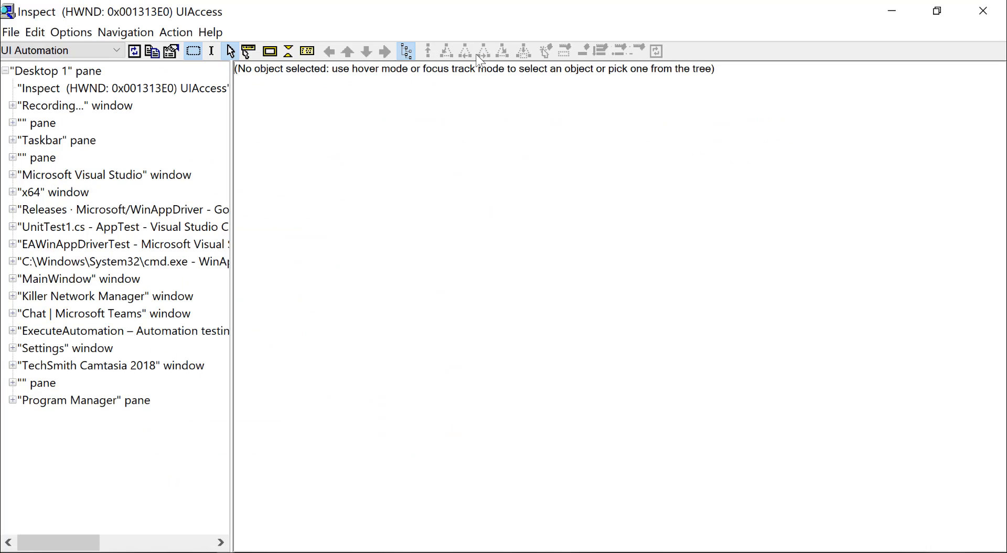
mouse_move(445, 157)
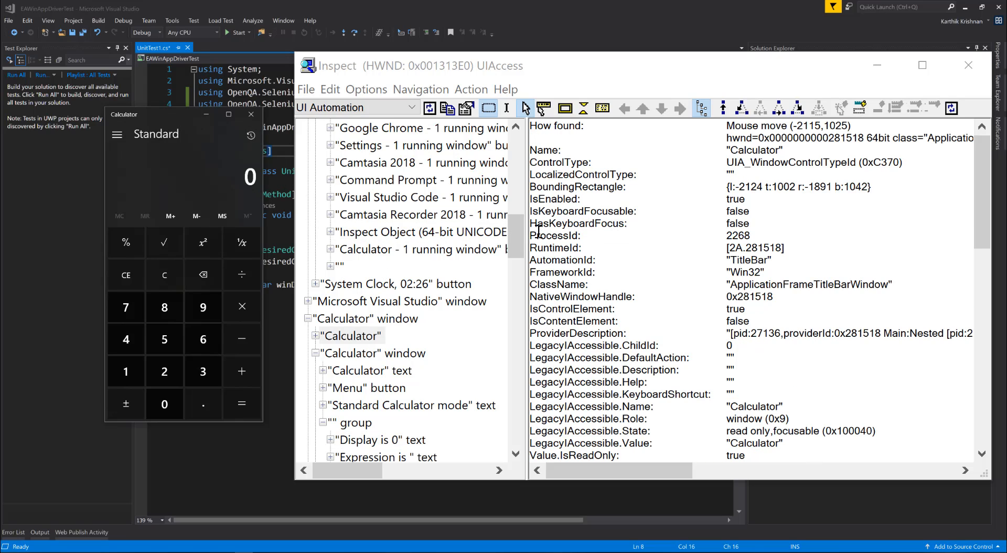
mouse_move(374, 328)
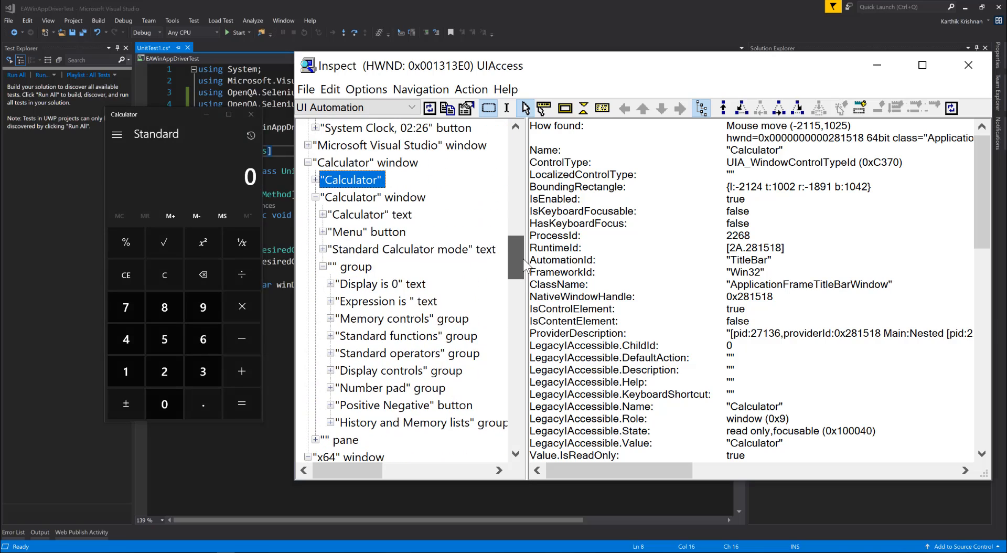
View properties of Calculator's title text, Menu button and Standard mode text elements.
left_click(371, 214)
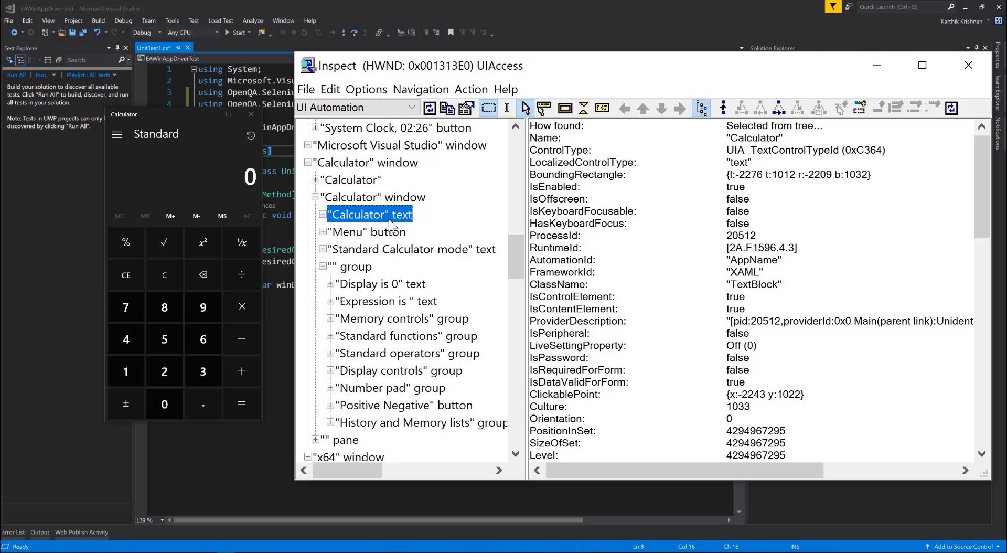
left_click(412, 249)
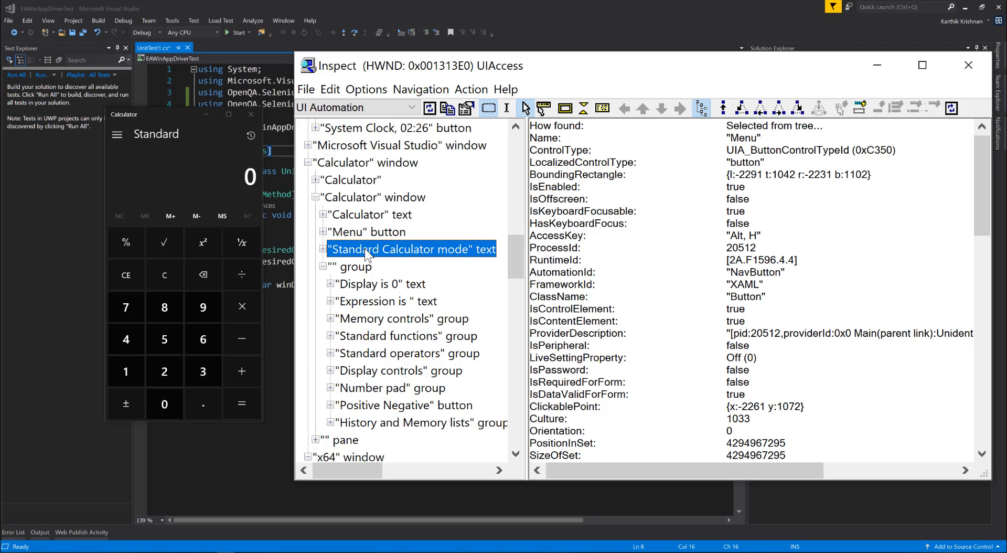
left_click(412, 249)
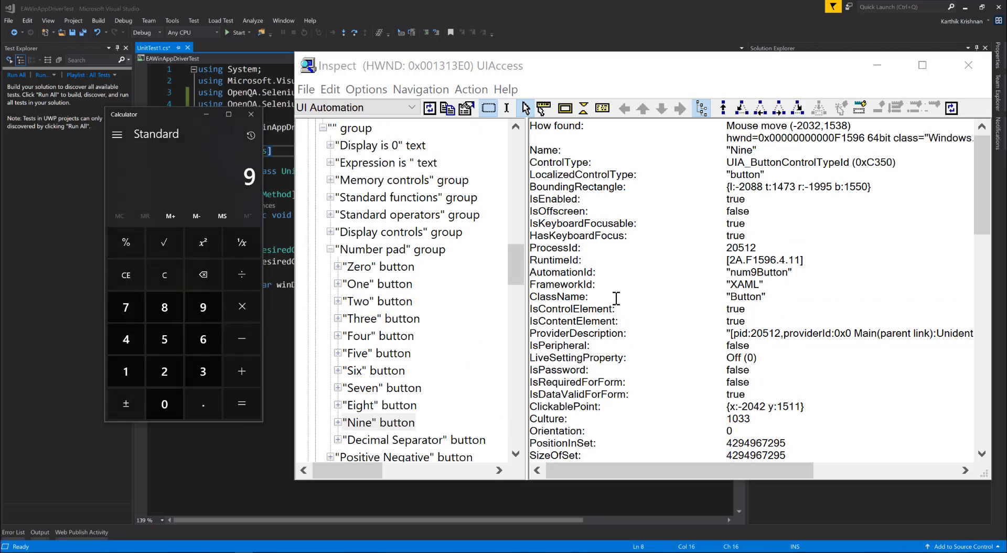
mouse_move(403, 314)
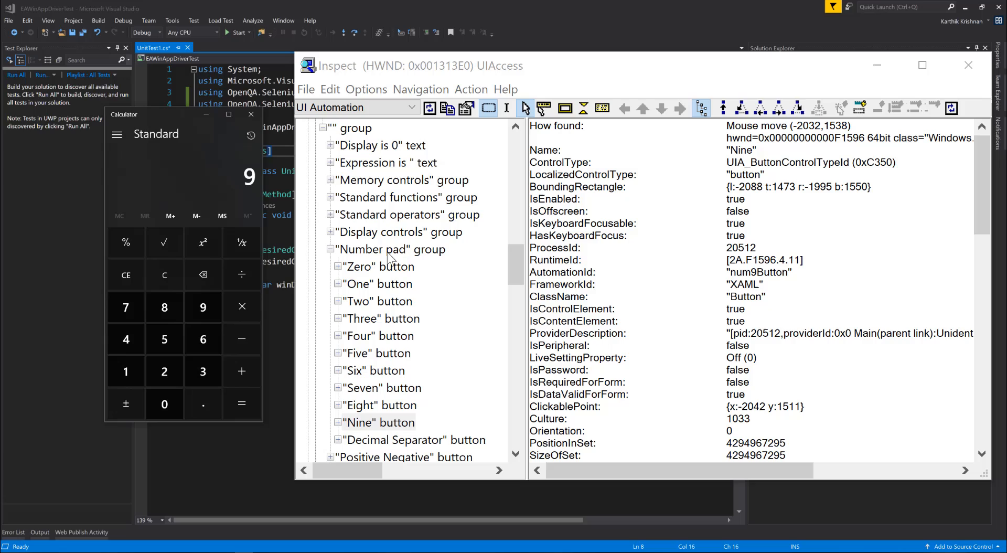
mouse_move(379, 275)
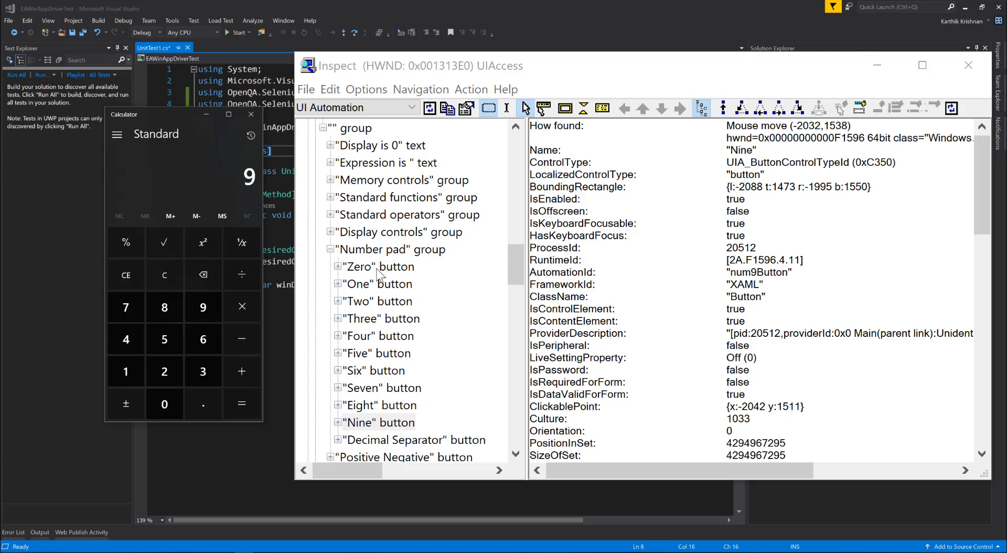
mouse_move(371, 383)
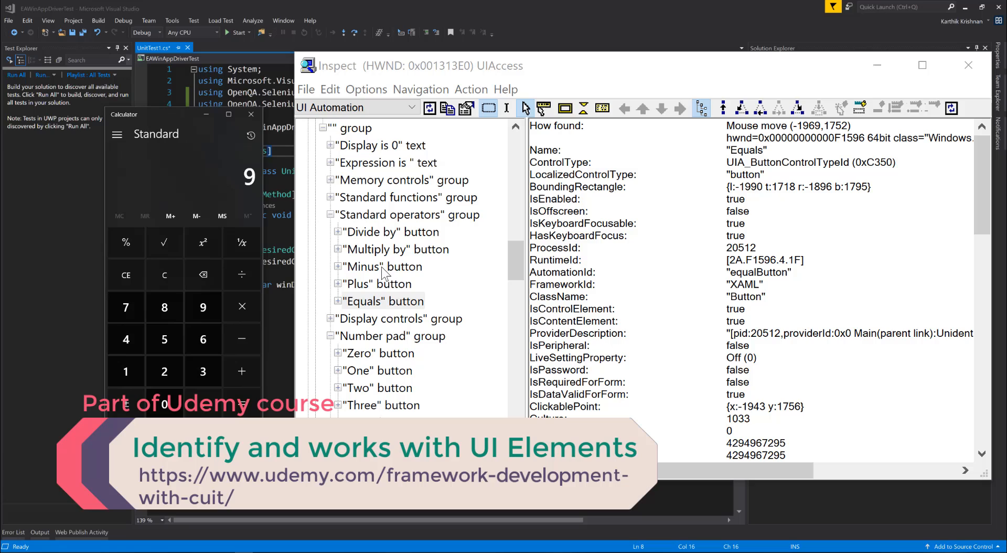
mouse_move(391, 236)
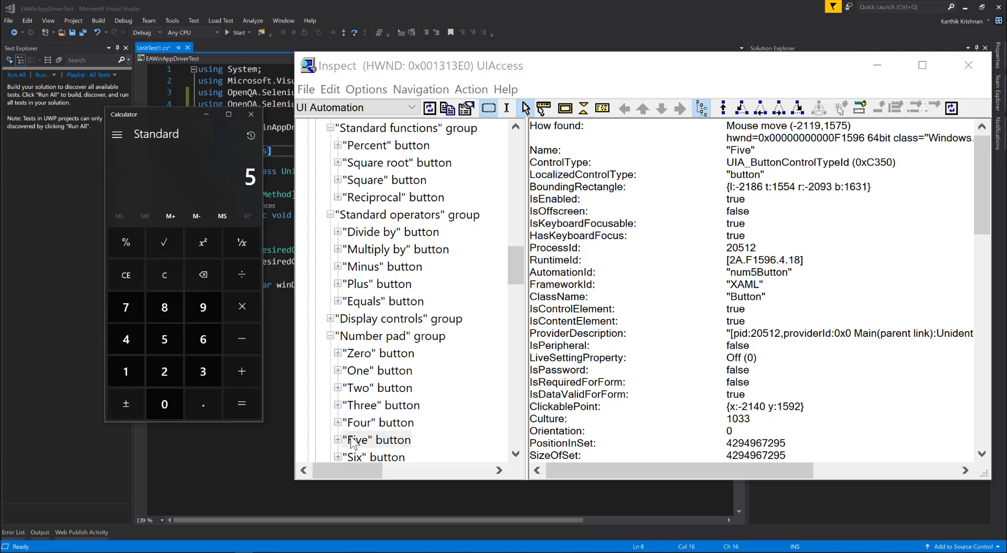
mouse_move(390, 444)
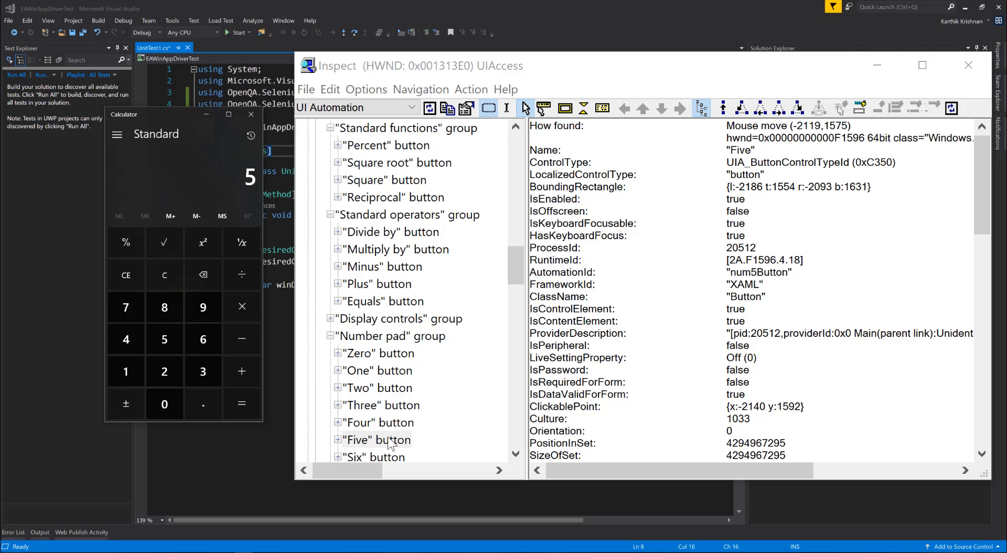
mouse_move(402, 446)
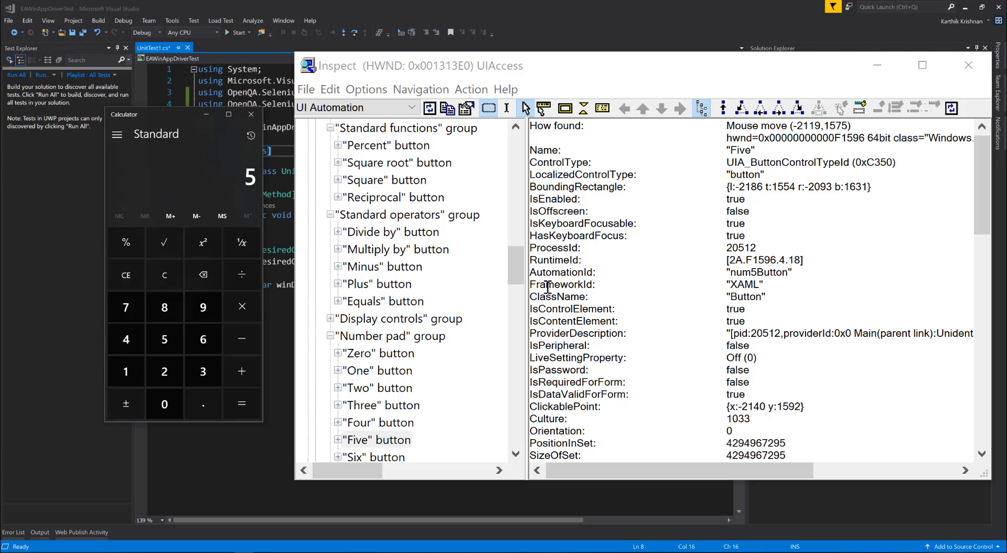
mouse_move(531, 396)
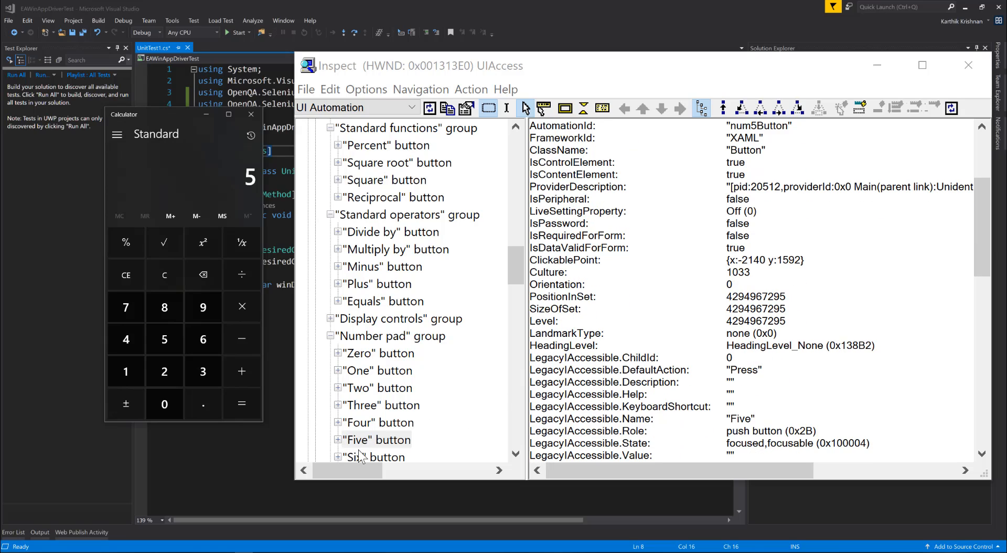
mouse_move(448, 433)
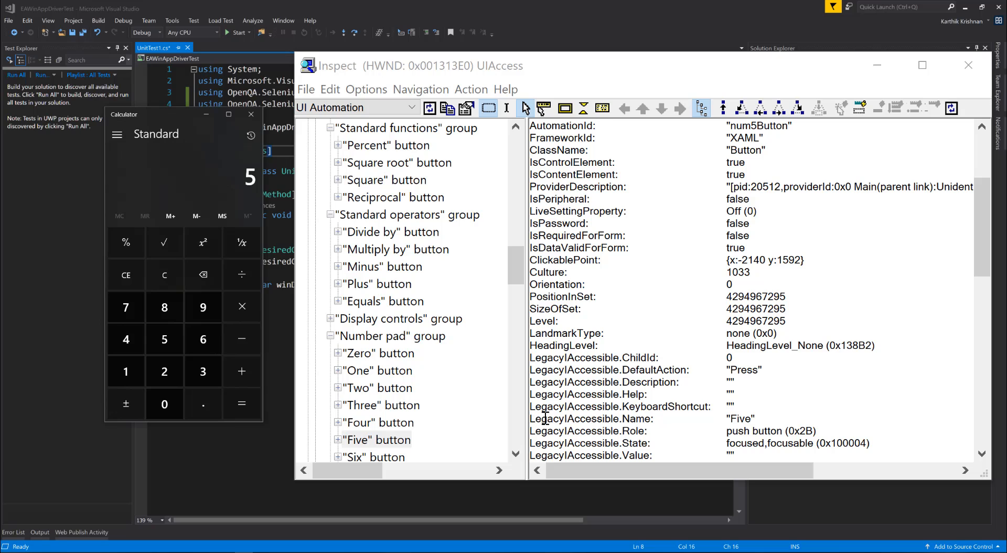
Scroll the C# test method with the WindowsDriver setup into view.
scroll("down", 3)
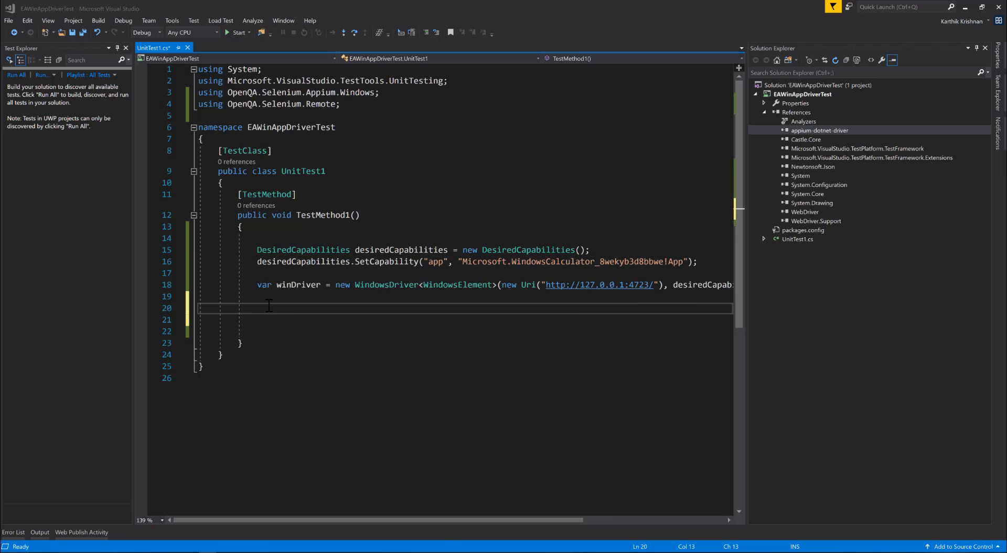
mouse_move(299, 309)
type("winDriver")
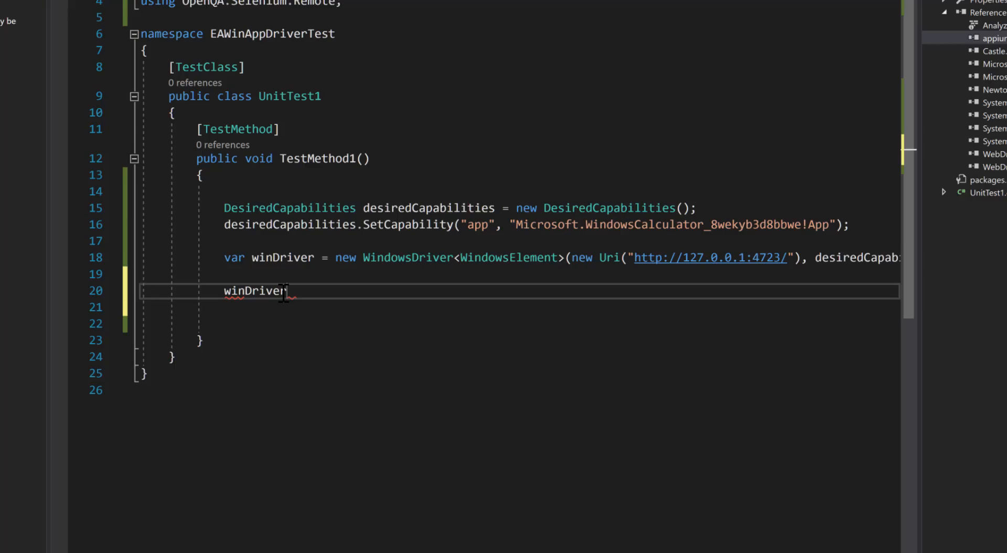
Add winDriver.FindElementByName("Five").Click(); to the test method.
type(".fin")
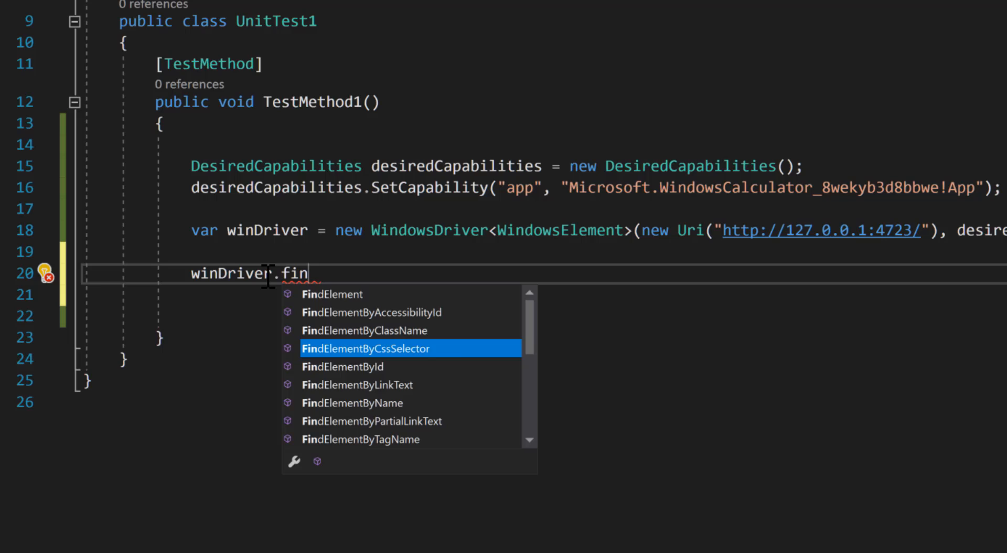
scroll("down", 3)
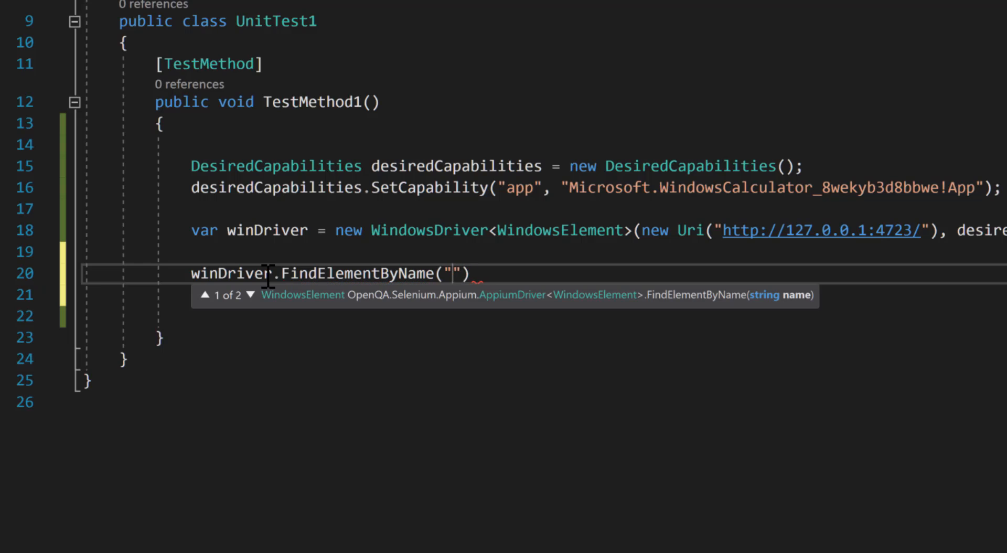
type("Five")
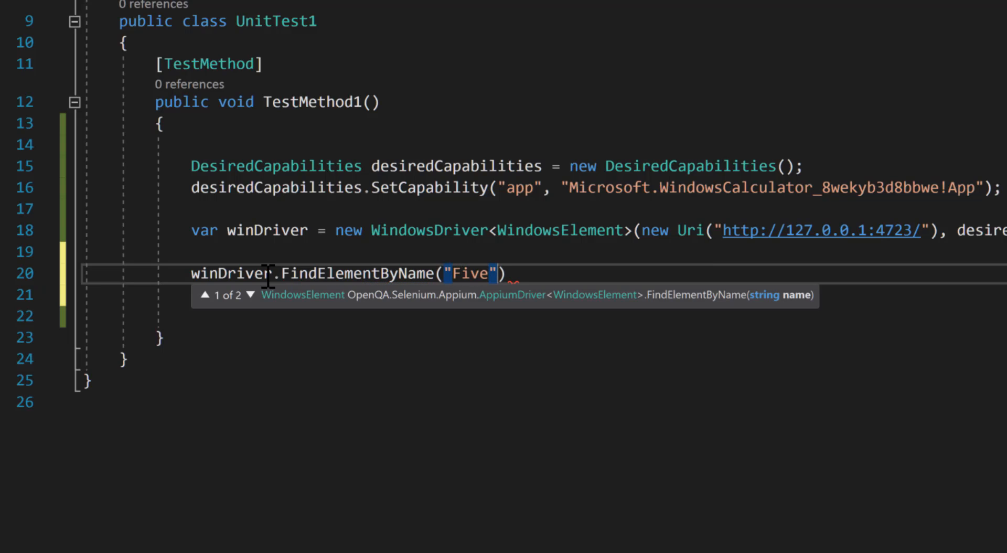
type(".")
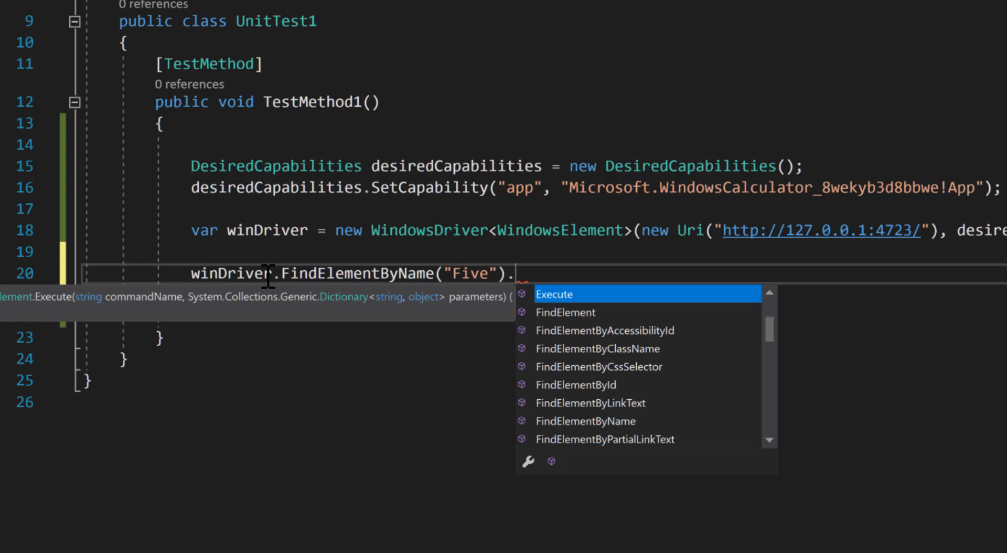
type("Click")
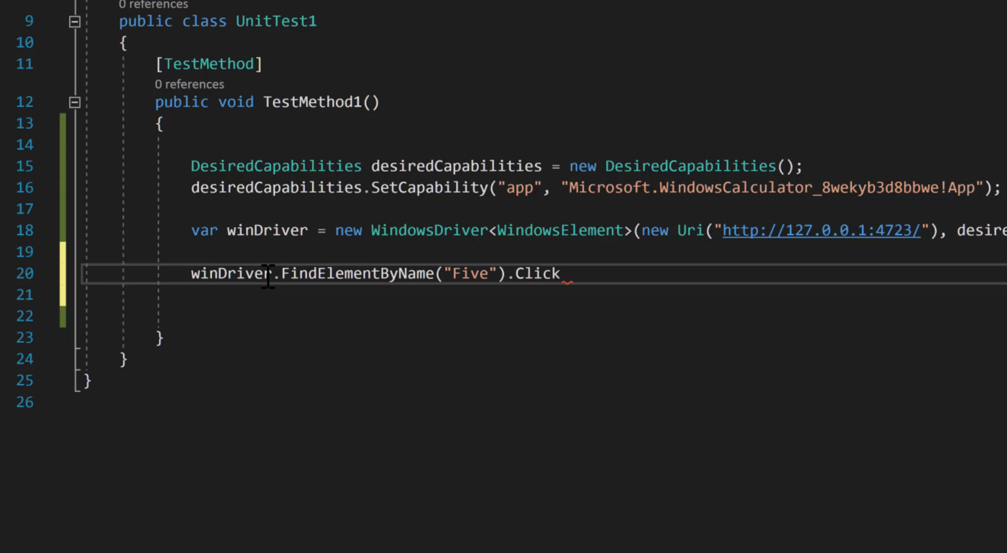
type("();")
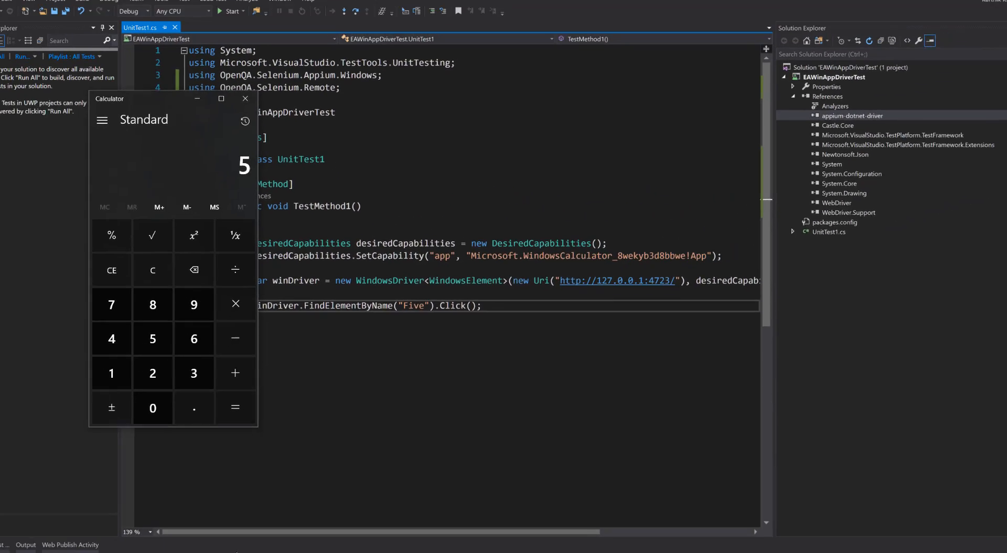
Save UnitTest1.cs and run TestMethod1 from Test Explorer until it passes.
left_click(244, 98)
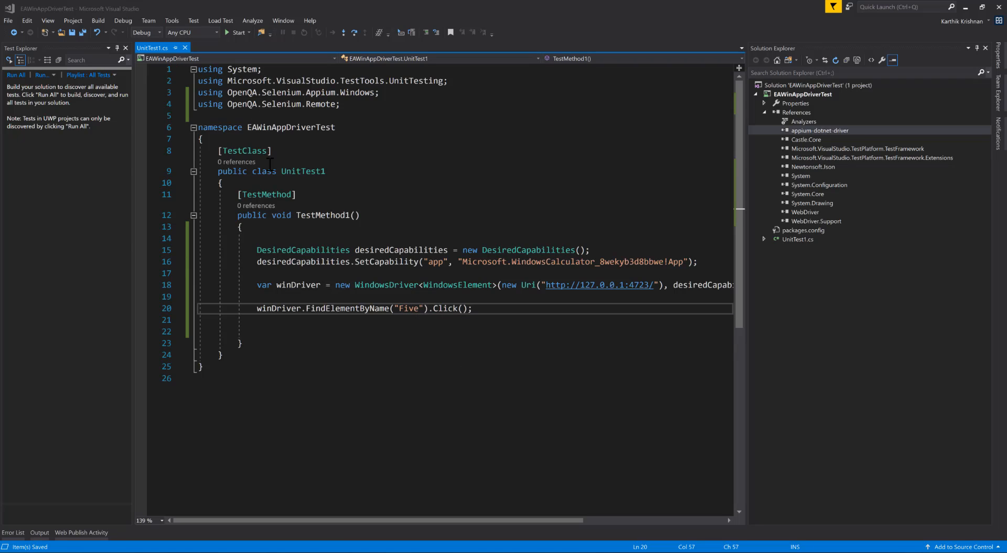
left_click(97, 21)
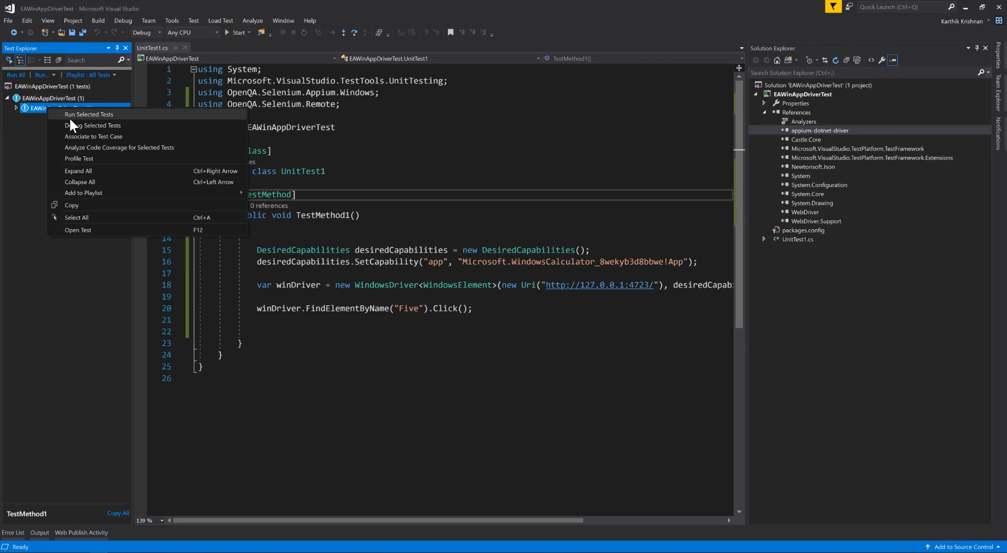
left_click(89, 115)
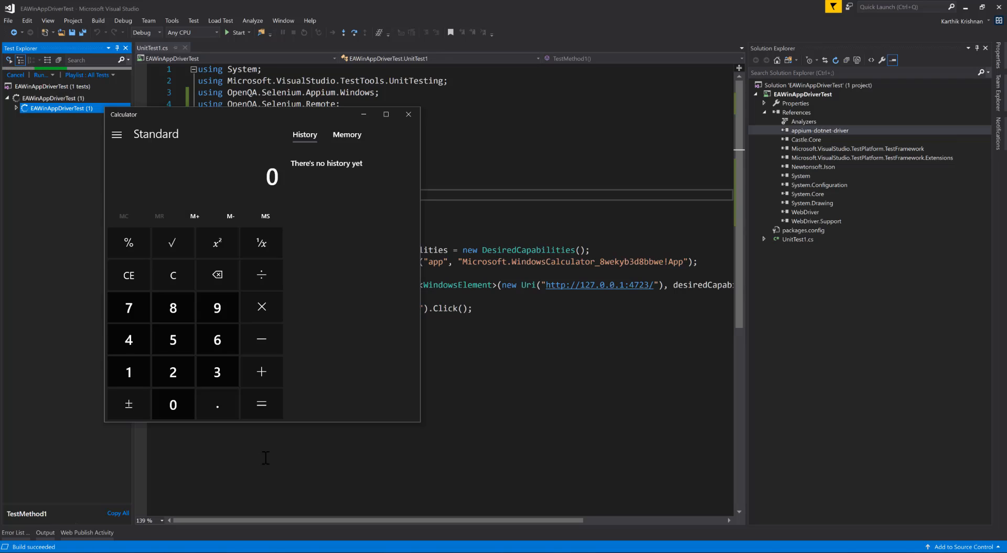
left_click(173, 339)
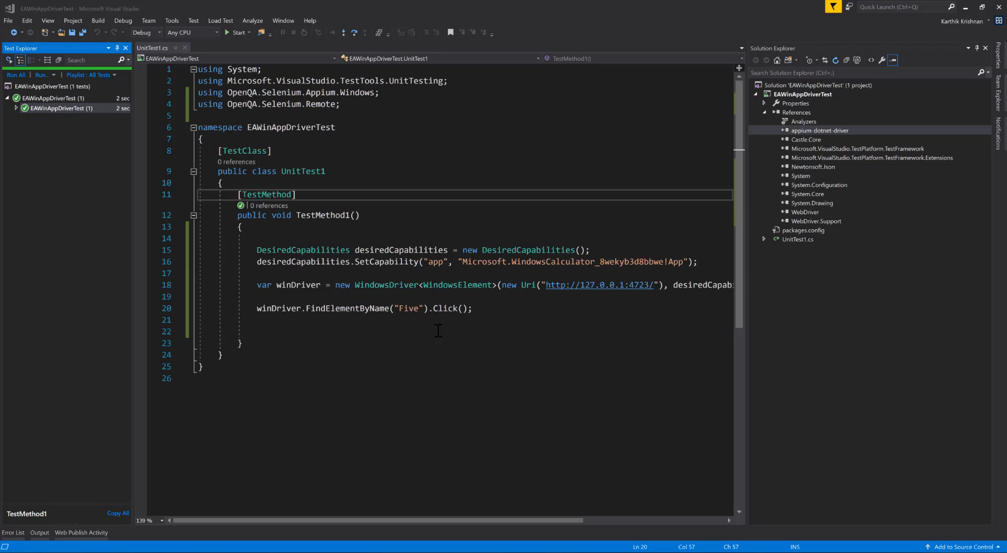
Duplicate the Click line for 5, 6, 7, Plus, 5 and Equals, then rerun the test.
triple_click(360, 308)
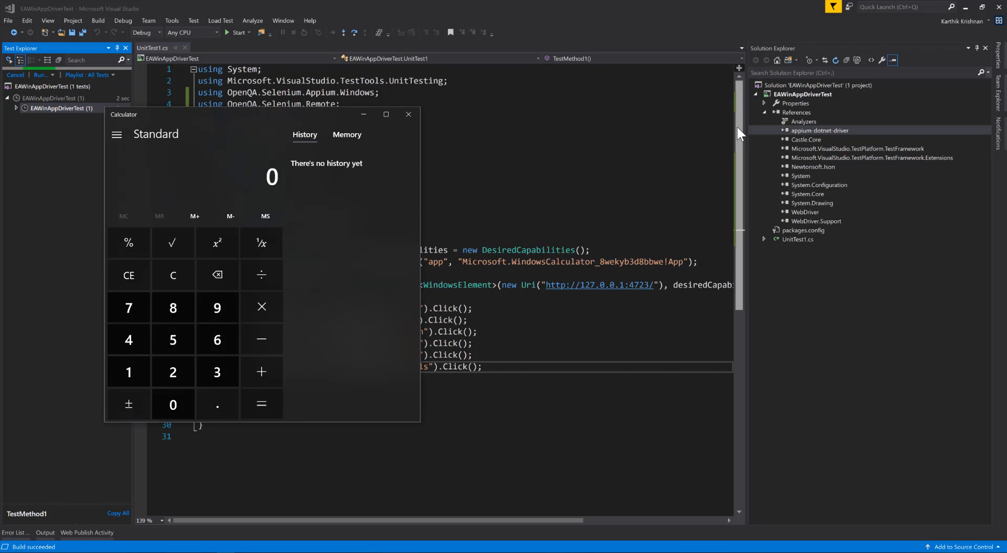
left_click(261, 372)
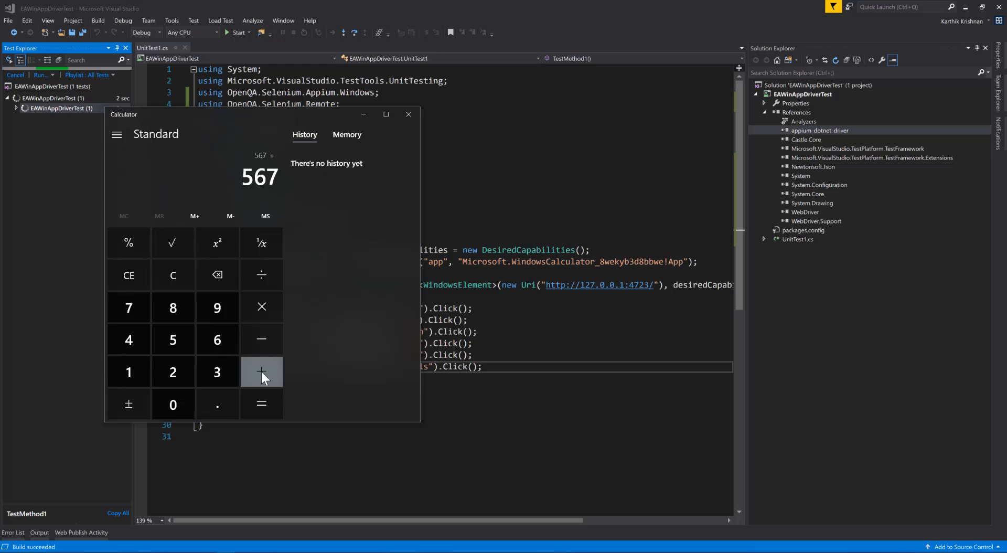
left_click(262, 404)
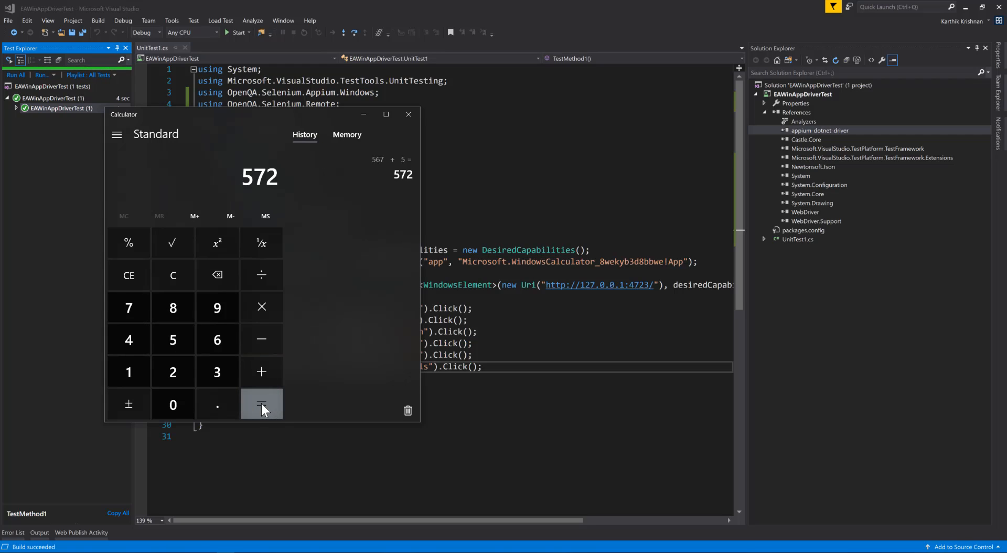